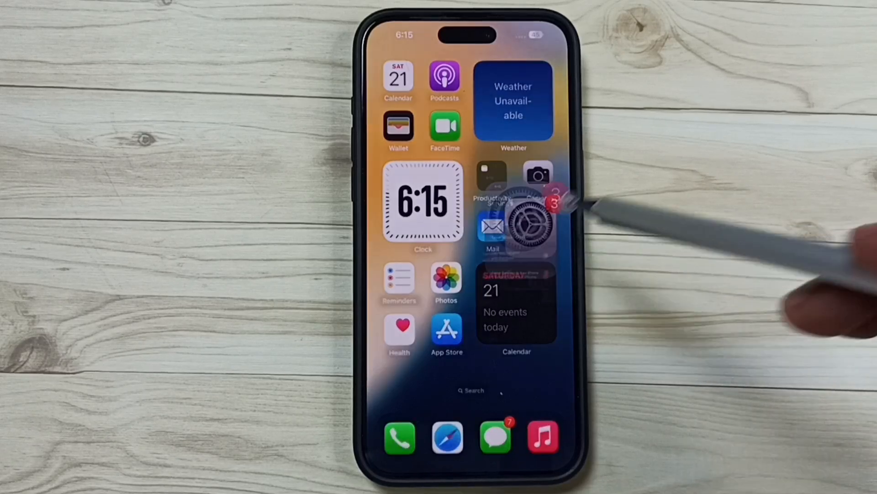
- Launch Settings and scroll the General page down to Transfer or Reset iPhone
click(523, 219)
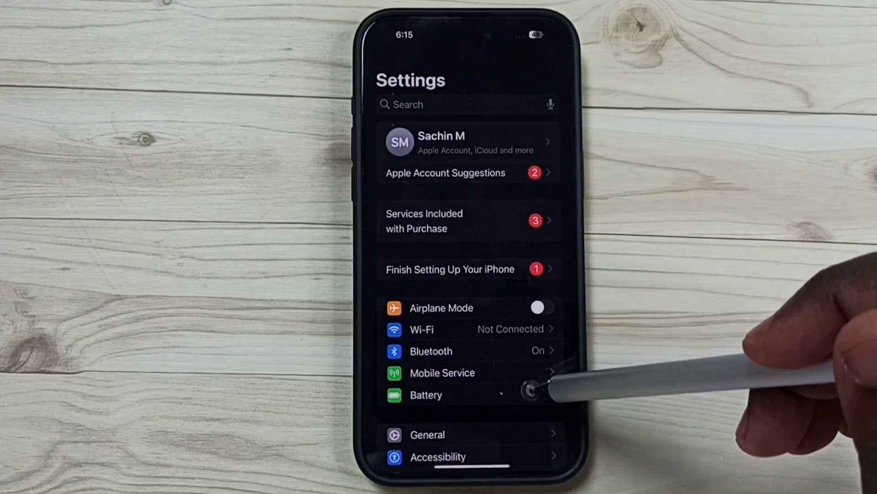
scroll(down, 3)
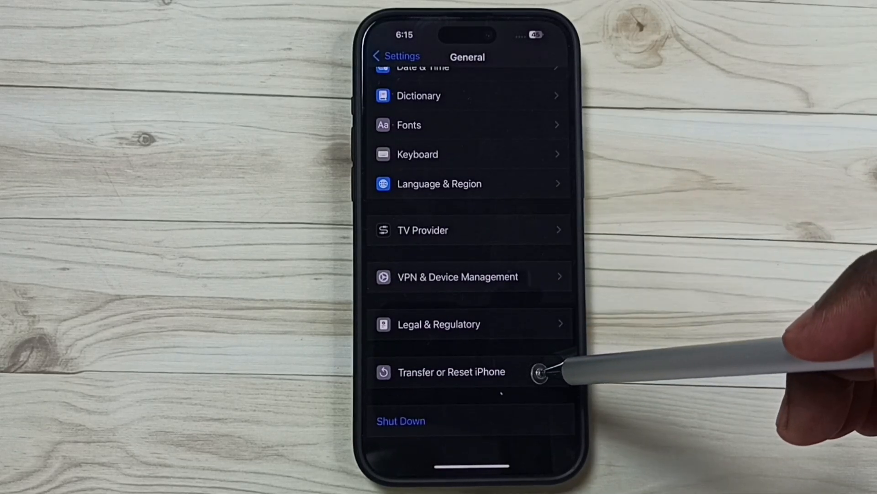
- Choose Reset Network Settings under Transfer or Reset iPhone, reaching the final warning
click(451, 371)
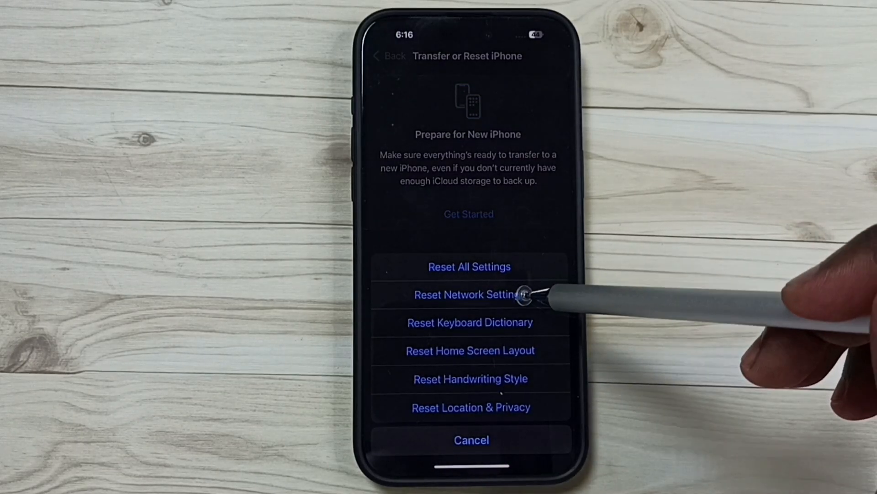
click(470, 295)
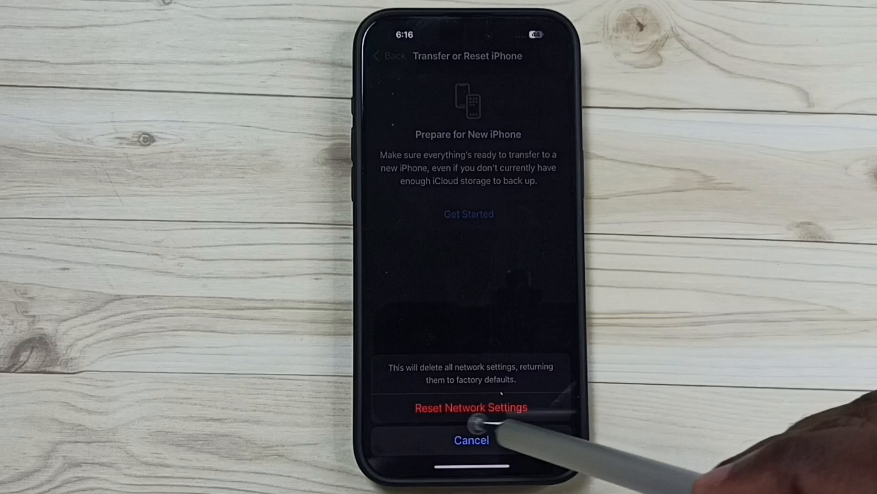
- Confirm the network settings reset, then unlock the phone with the passcode after restart
click(472, 408)
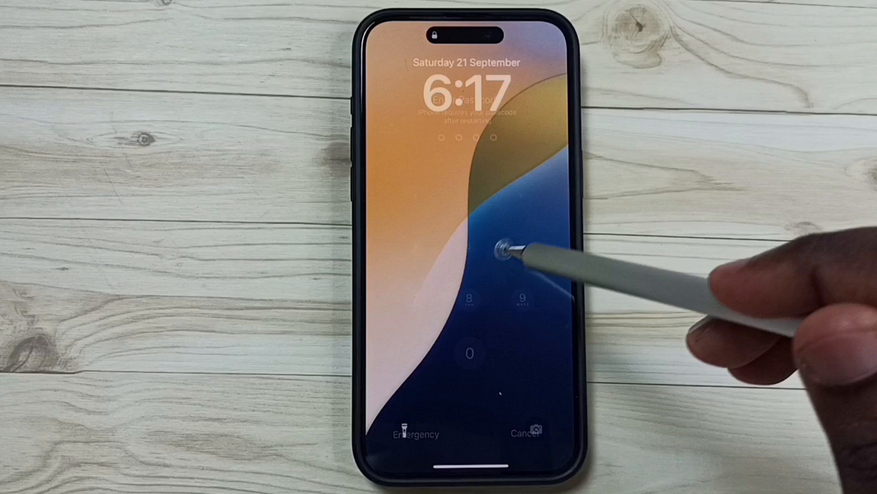
click(464, 193)
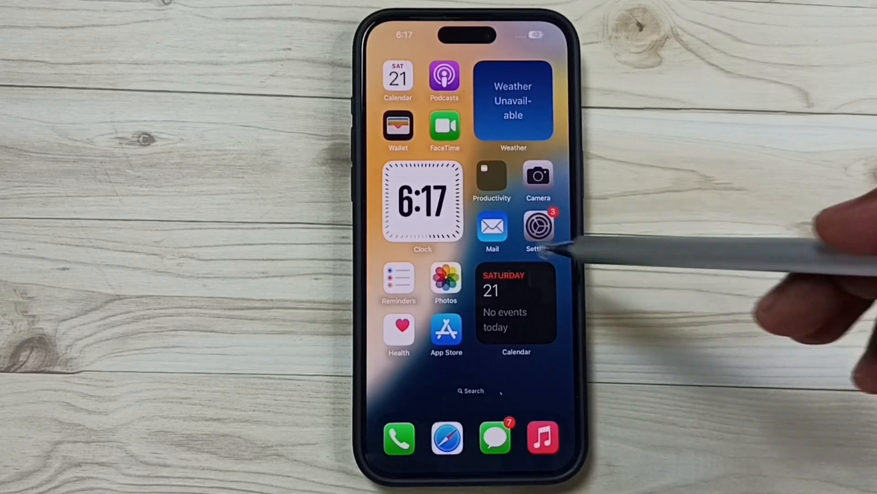
- Relaunch Settings and go into Mobile Service's Mobile Data Options
click(537, 227)
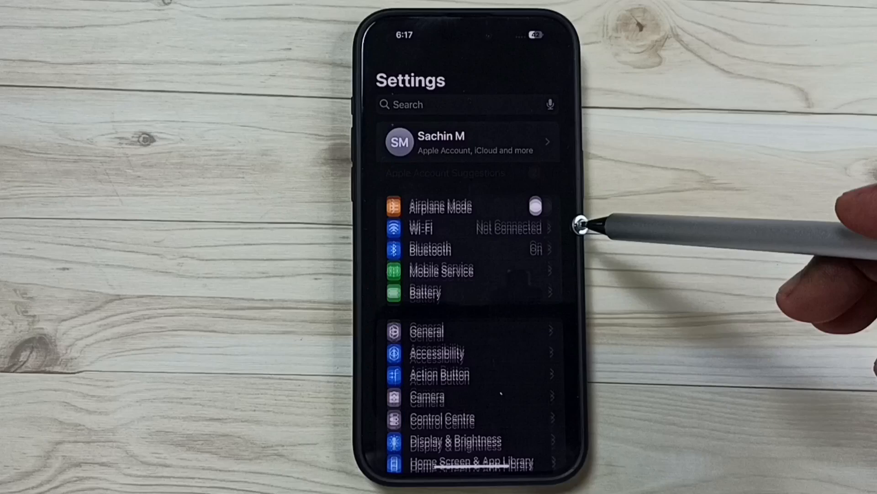
scroll(down, 3)
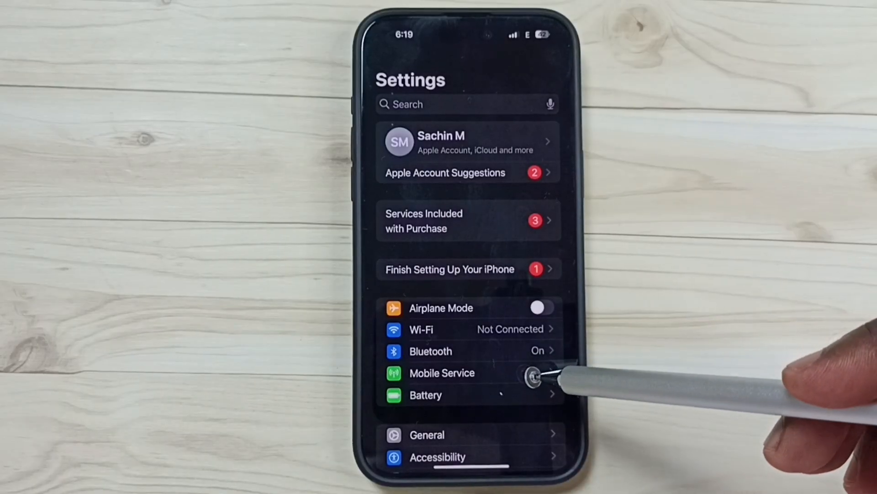
click(442, 373)
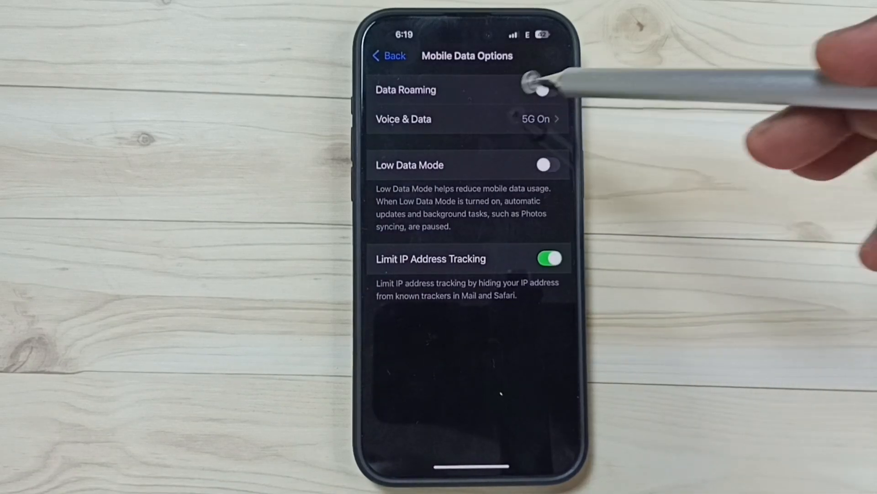
- Change Voice & Data from 5G Auto to 5G On
click(543, 89)
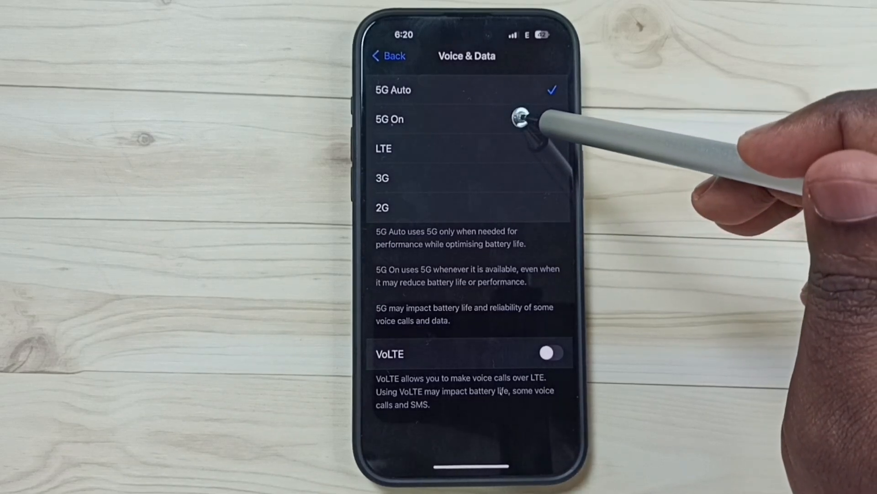
click(389, 119)
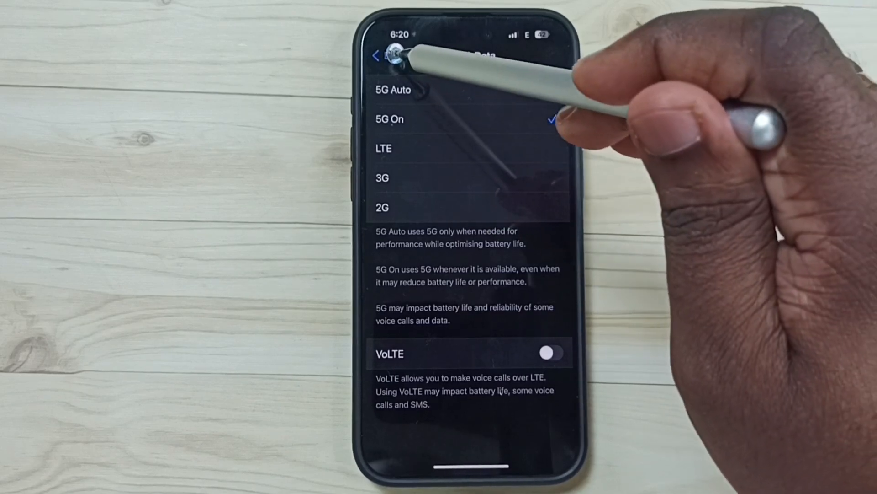
- Go back to the Mobile Service page showing data on, roaming off, network CellOne
click(378, 55)
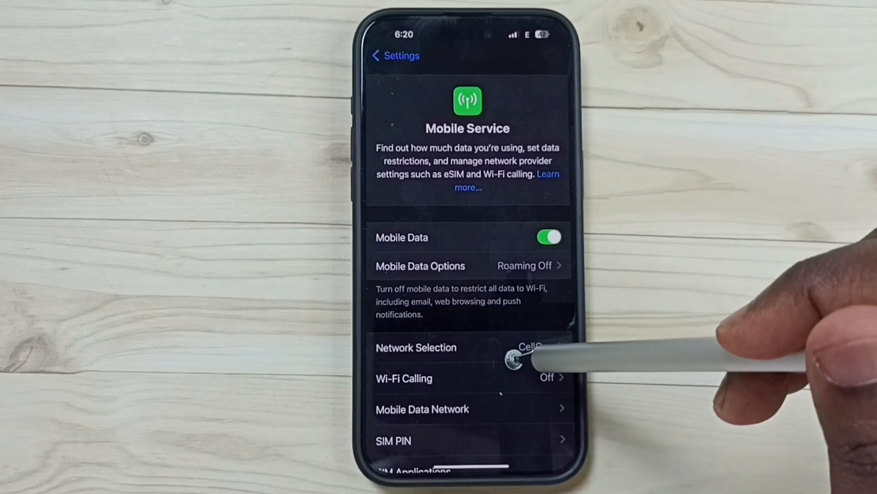
scroll(down, 3)
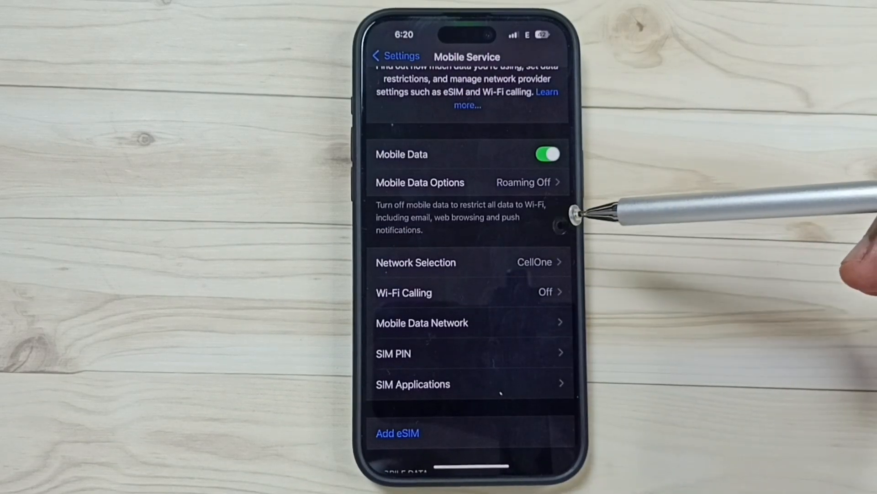